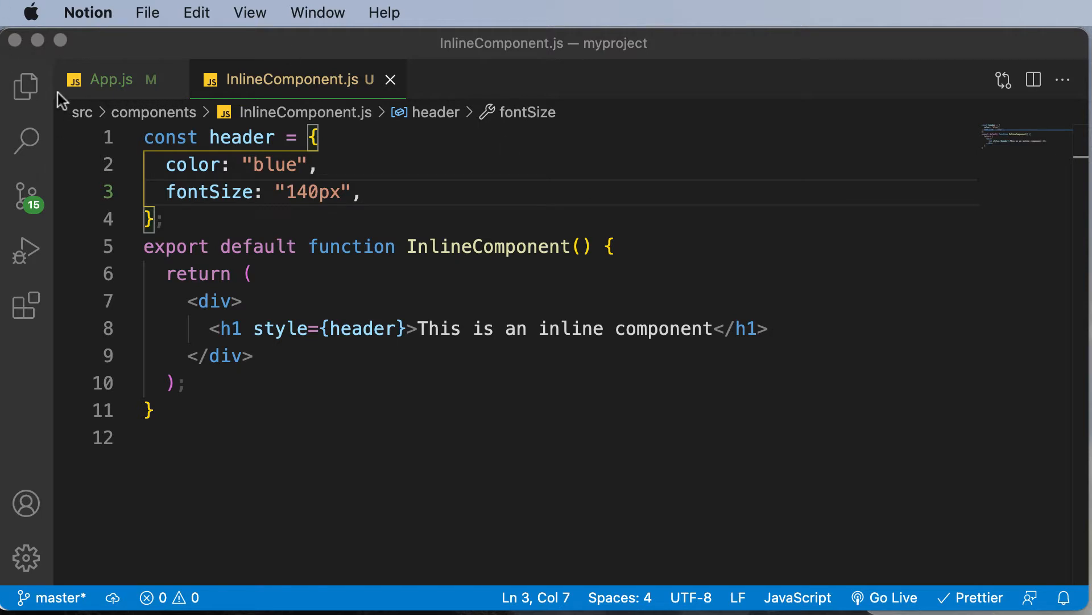
# Create a new file named StylesheetComponent.js in the components folder
pyautogui.click(25, 86)
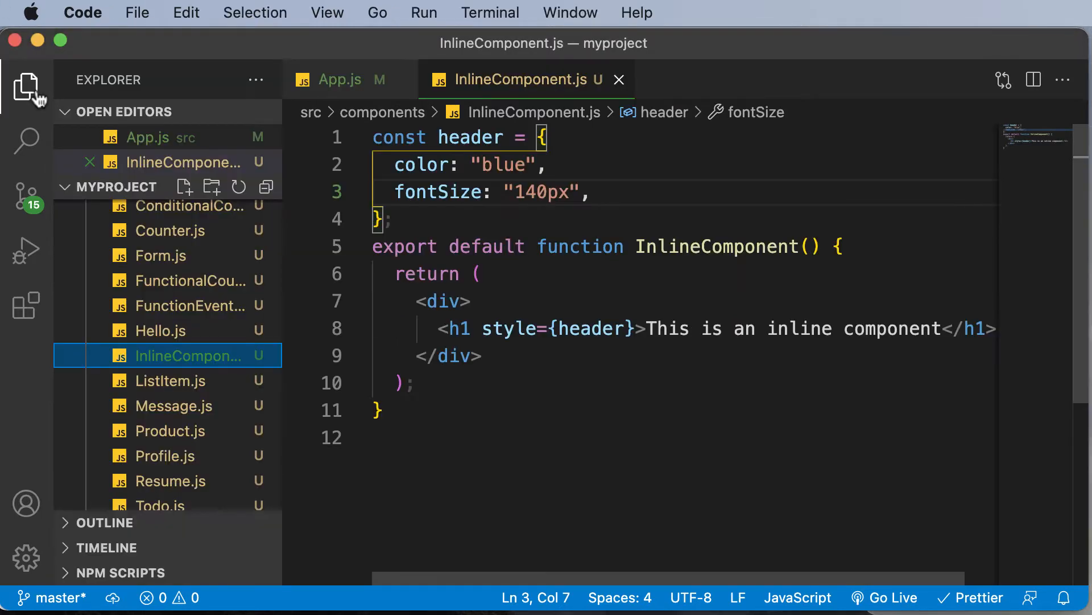
pyautogui.rightClick(140, 287)
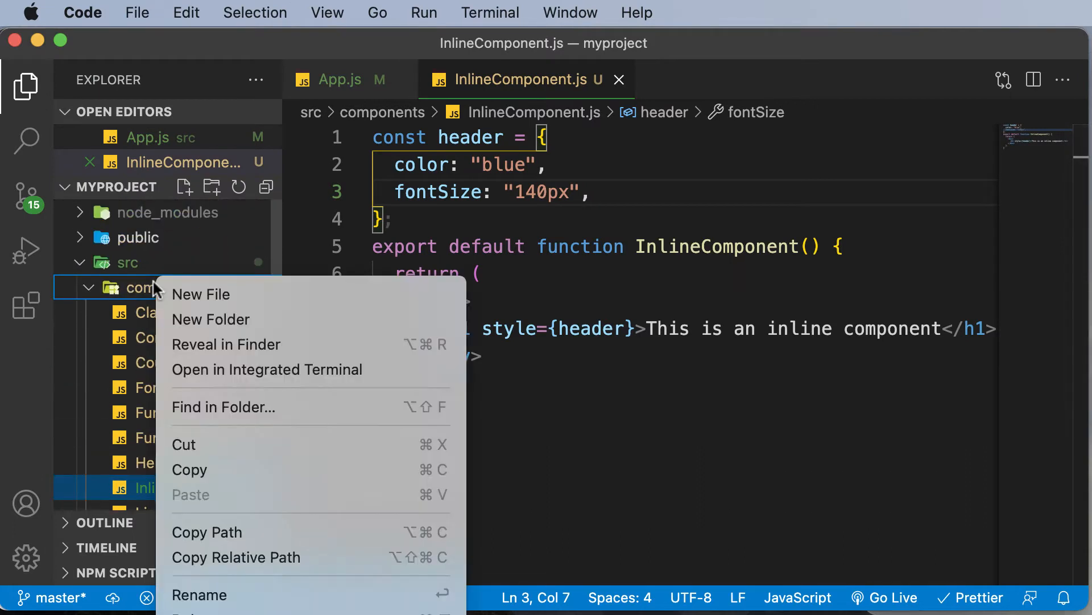
pyautogui.click(201, 293)
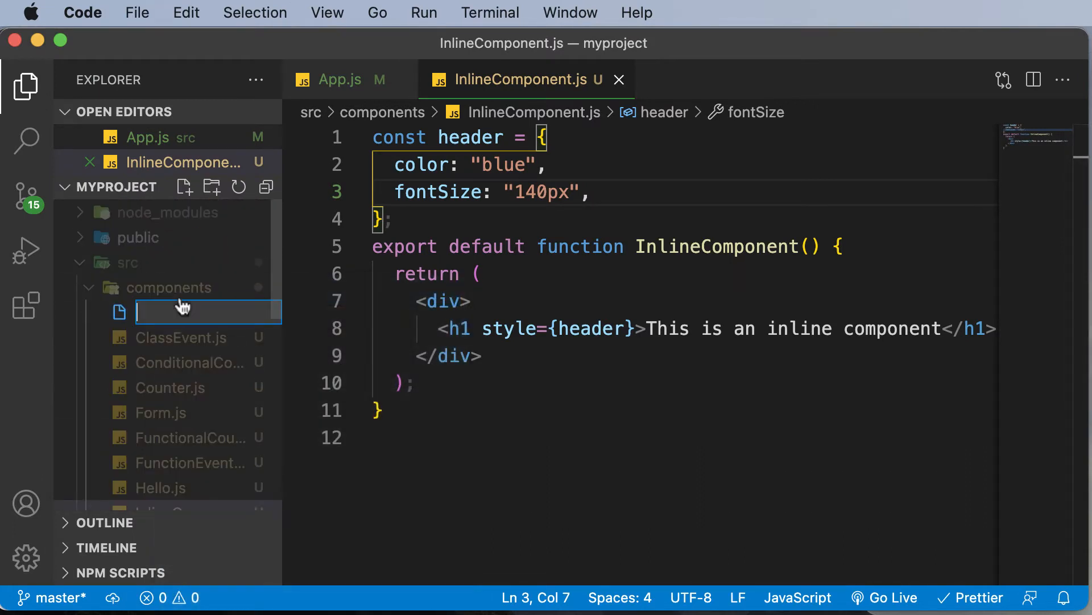
pyautogui.write('Styles')
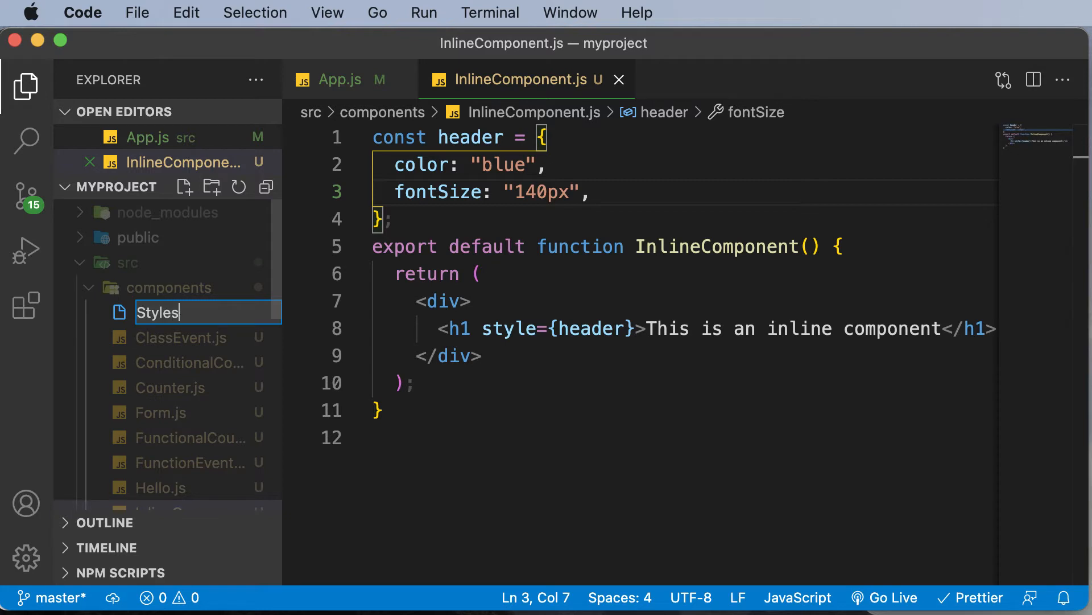
pyautogui.write('heetco')
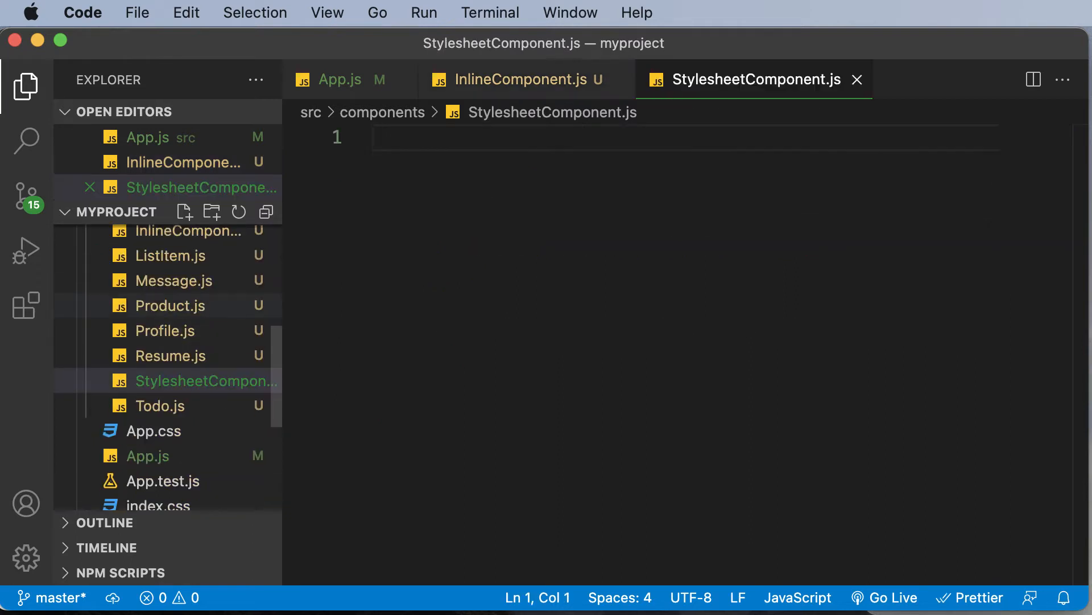
# Write export default function StylesheetComponent() returning <div>This is a stylesheet component</div>
pyautogui.write('export default functio')
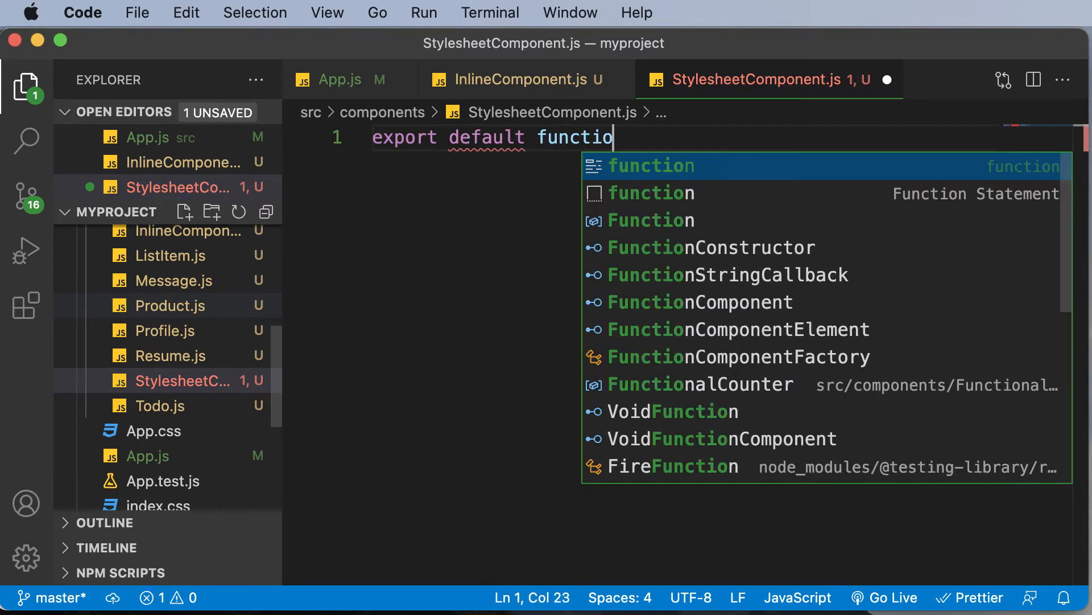
pyautogui.press('Tab')
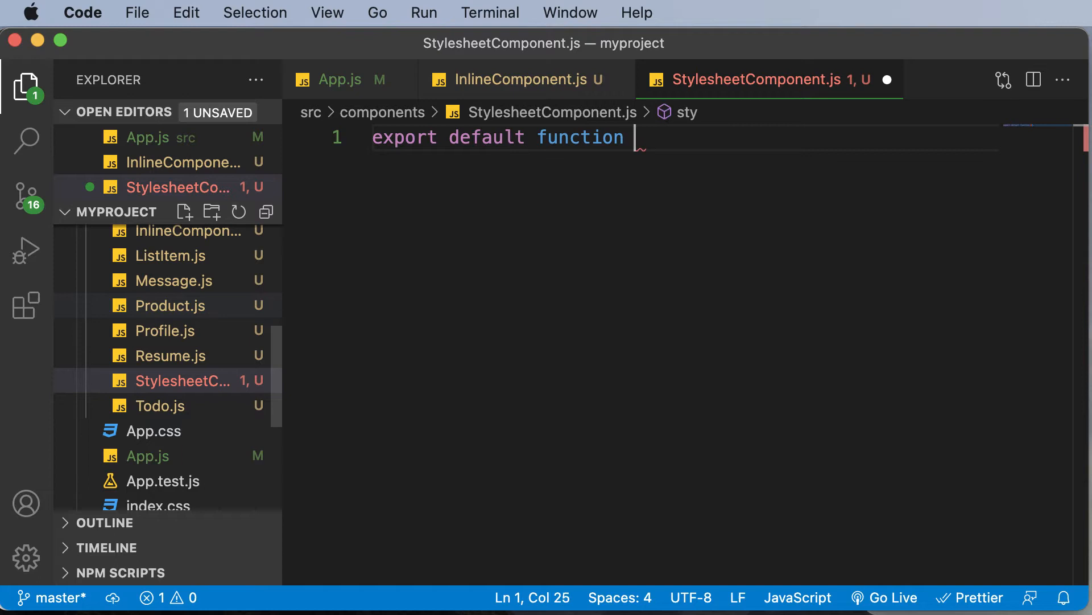
pyautogui.write('Styleshee')
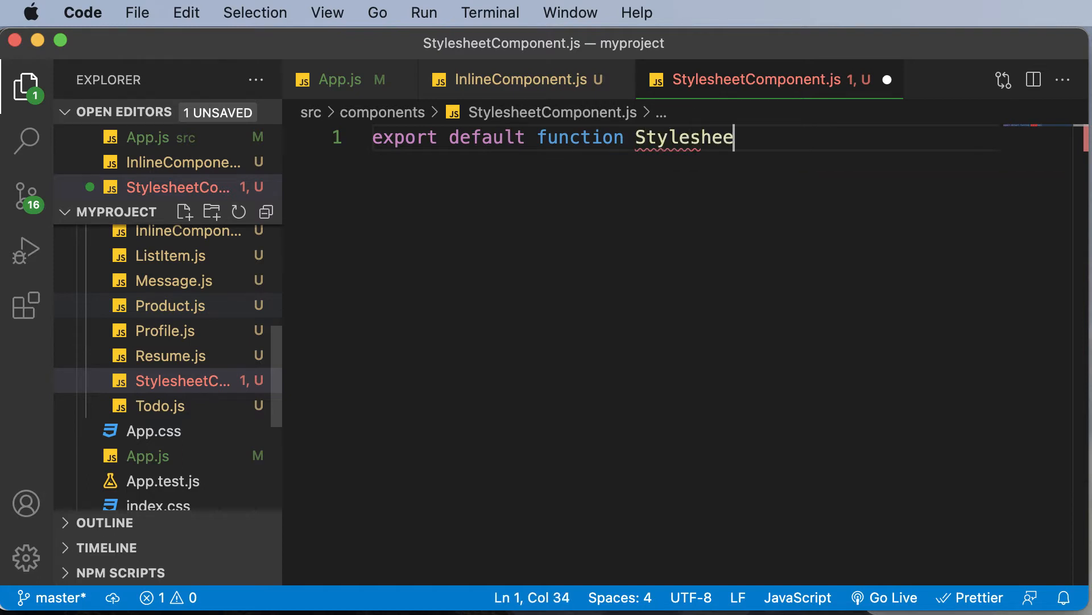
pyautogui.write('tCompone')
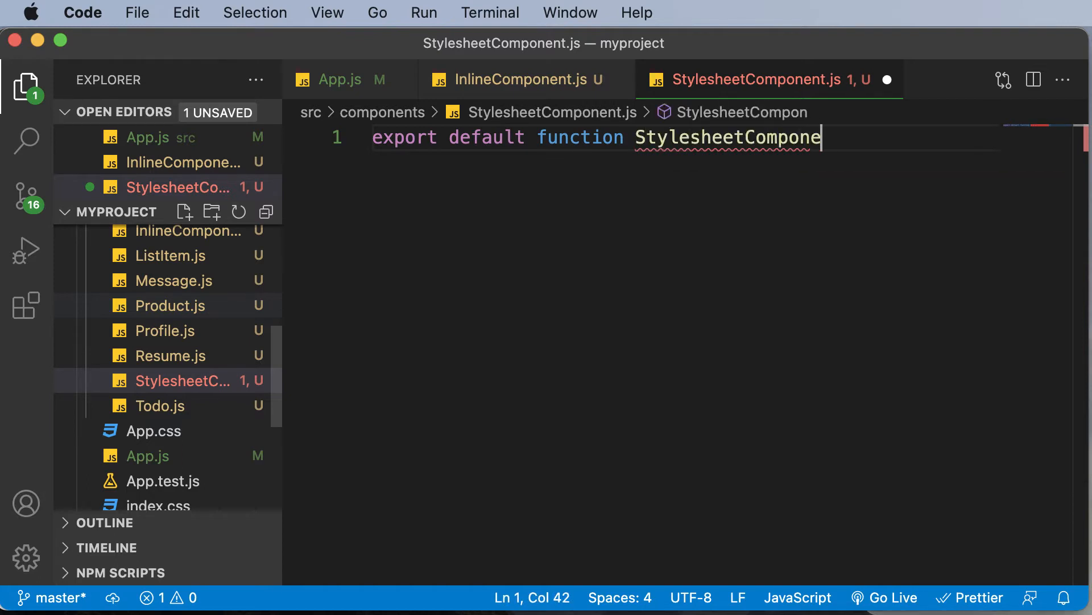
pyautogui.write('nt()')
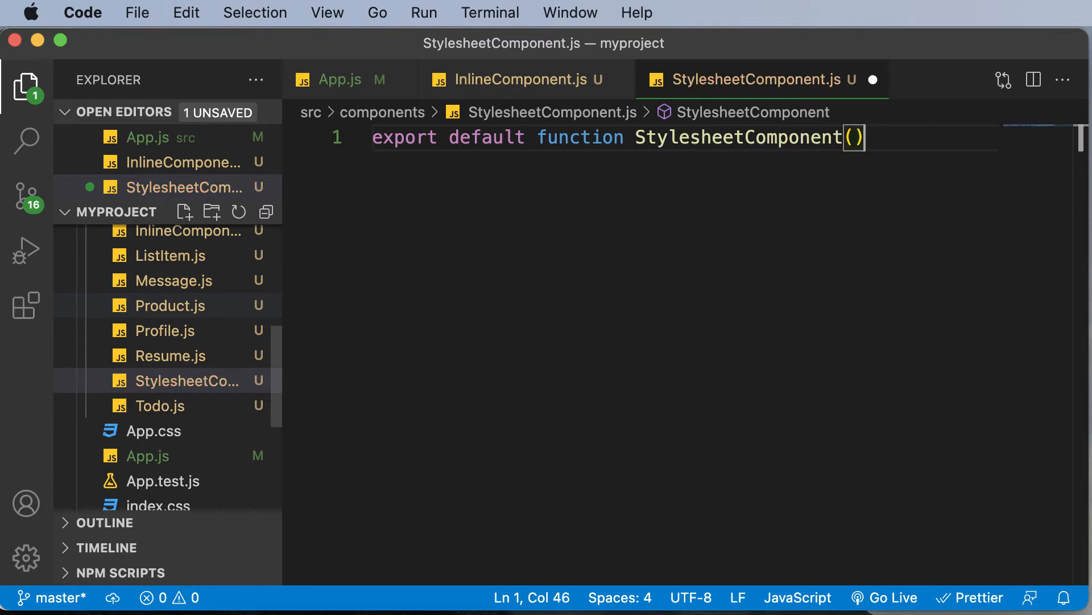
pyautogui.write('{')
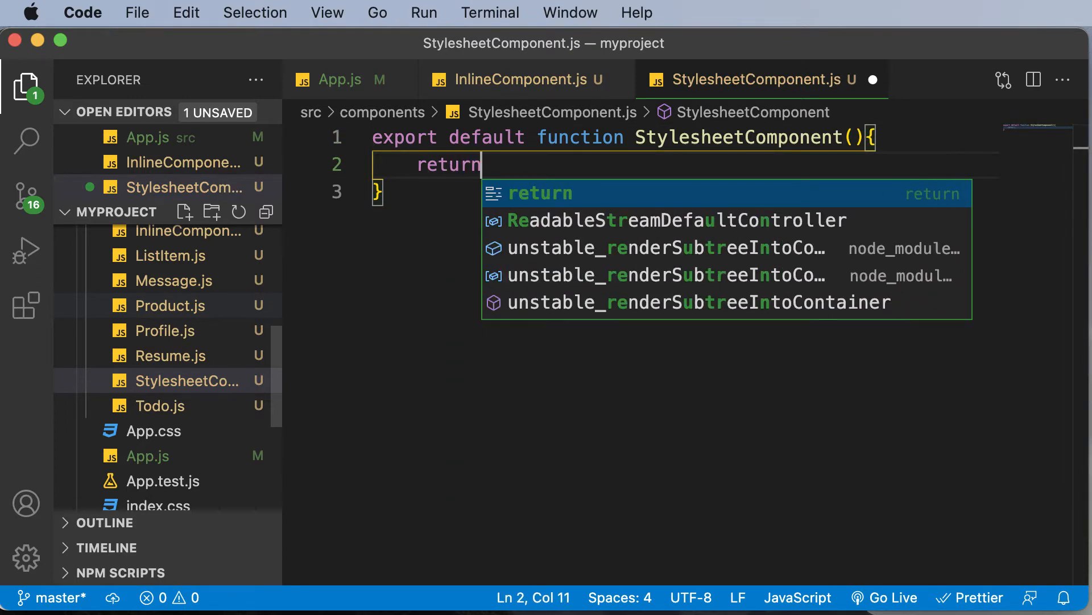
pyautogui.write('<div></div>;')
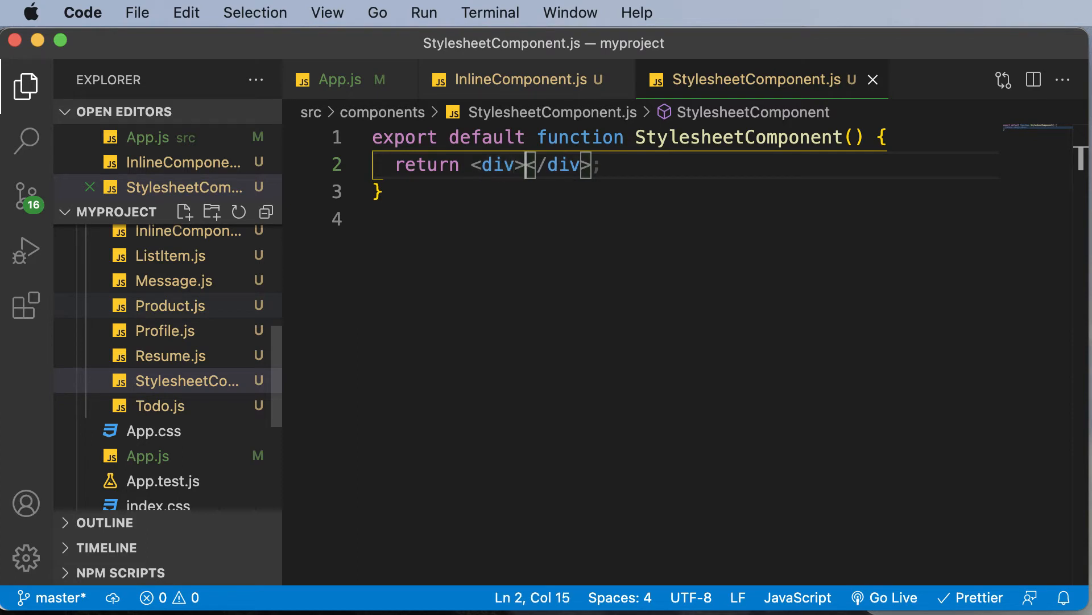
pyautogui.write('This is a stylesheet co')
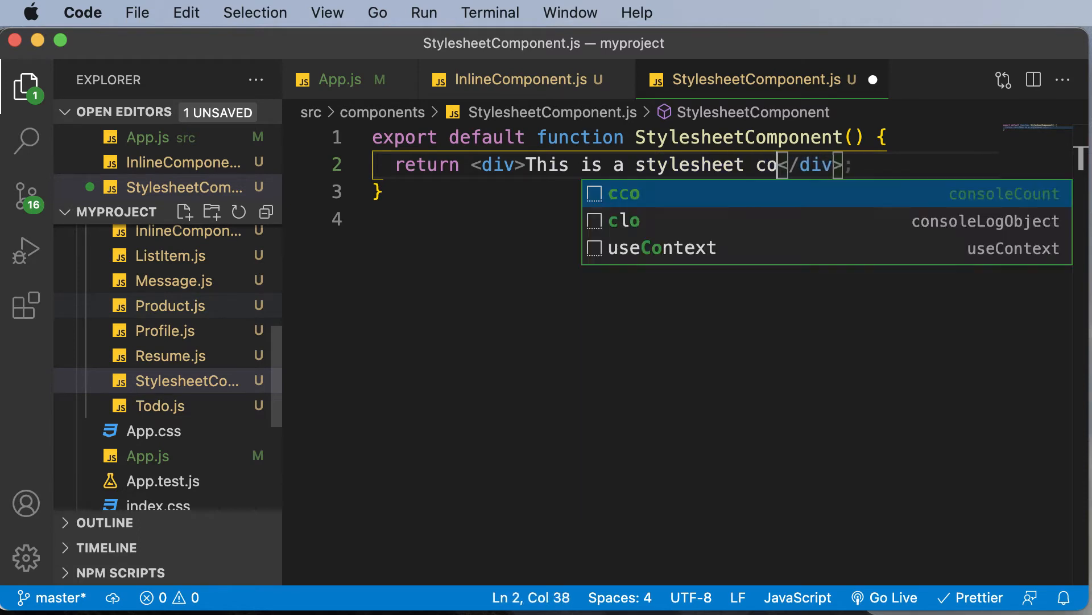
pyautogui.write('mponent')
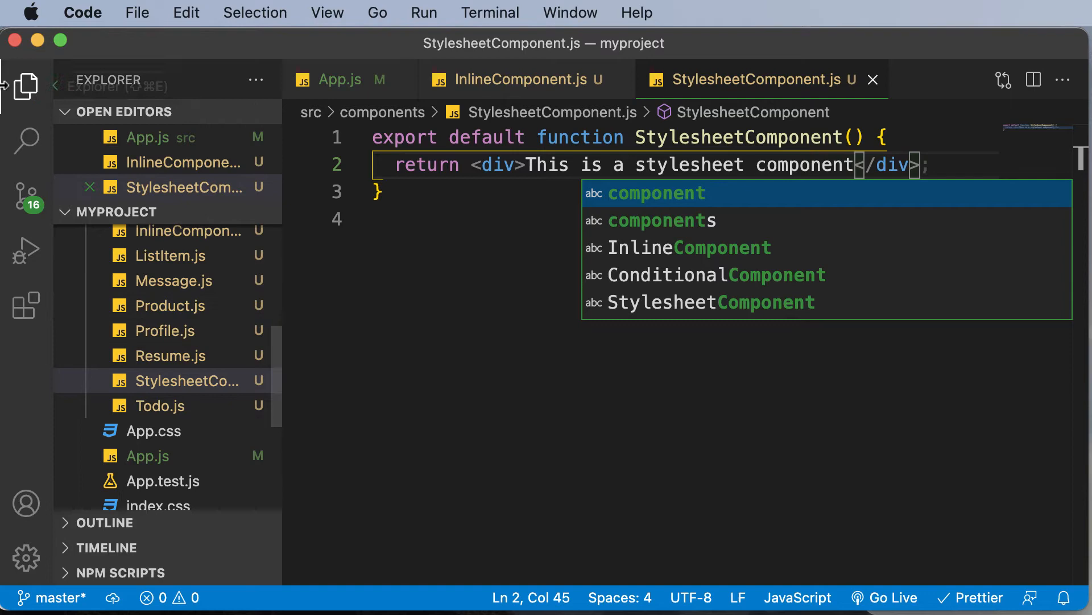
# In App.js, import StylesheetComponent and replace the InlineComponent tag with it
pyautogui.click(339, 79)
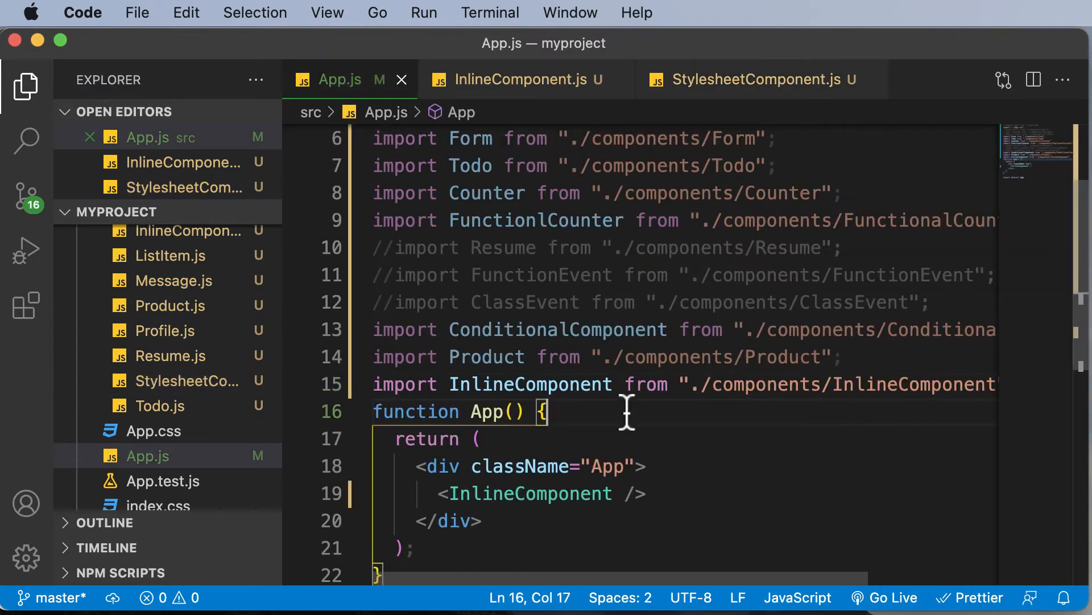
pyautogui.write('imp')
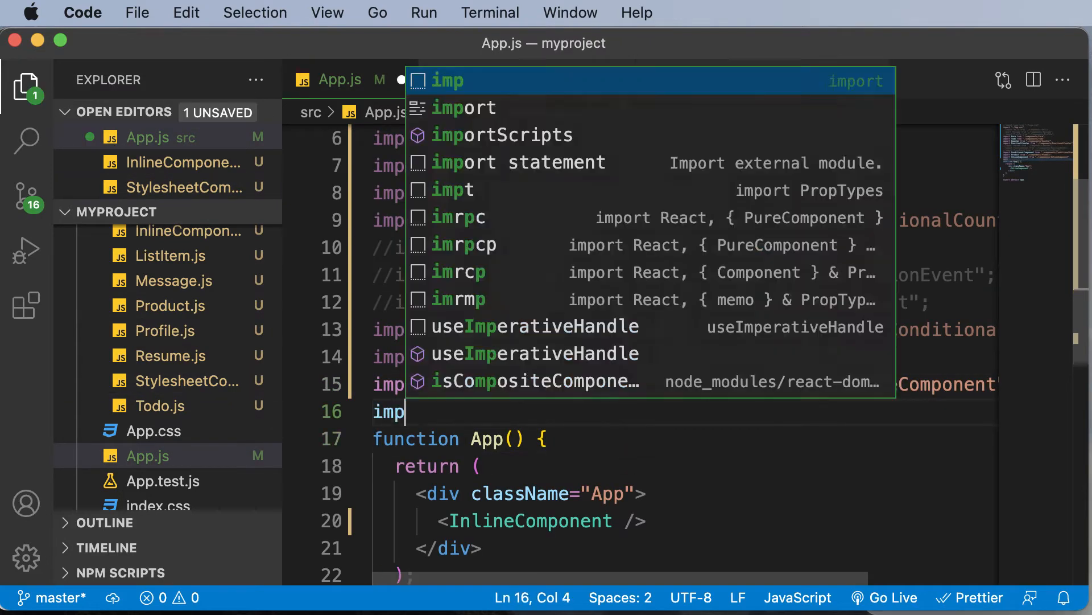
pyautogui.write('Sty')
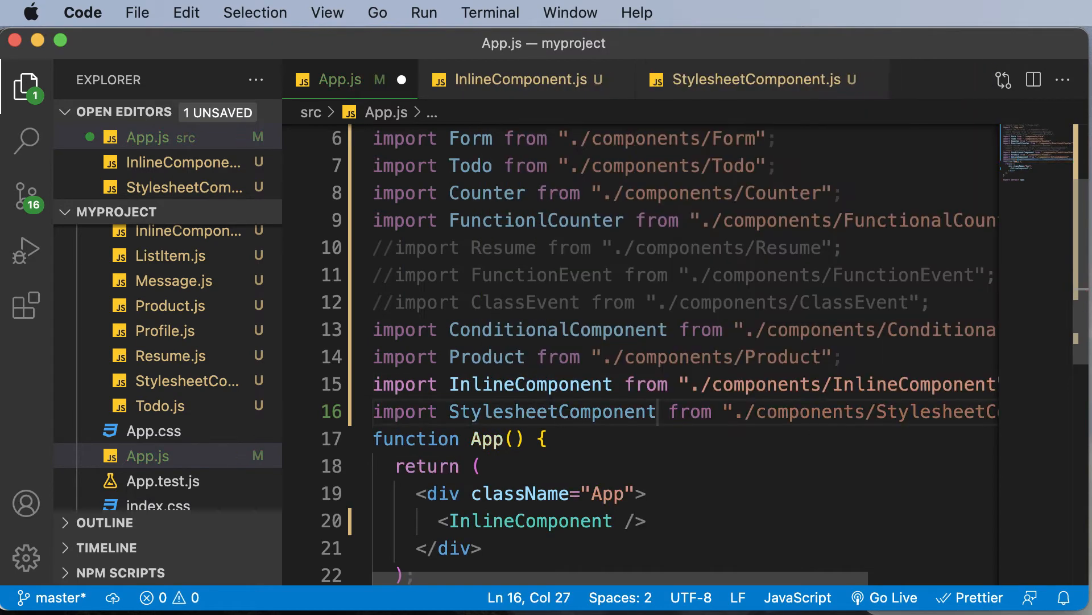
pyautogui.doubleClick(530, 477)
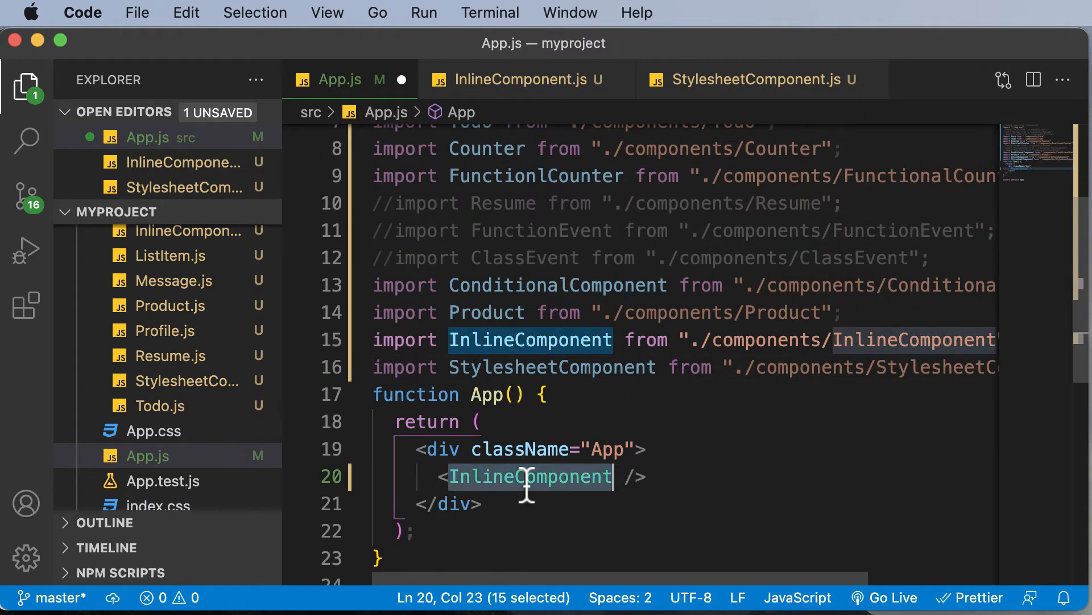
pyautogui.write('Stylesheet')
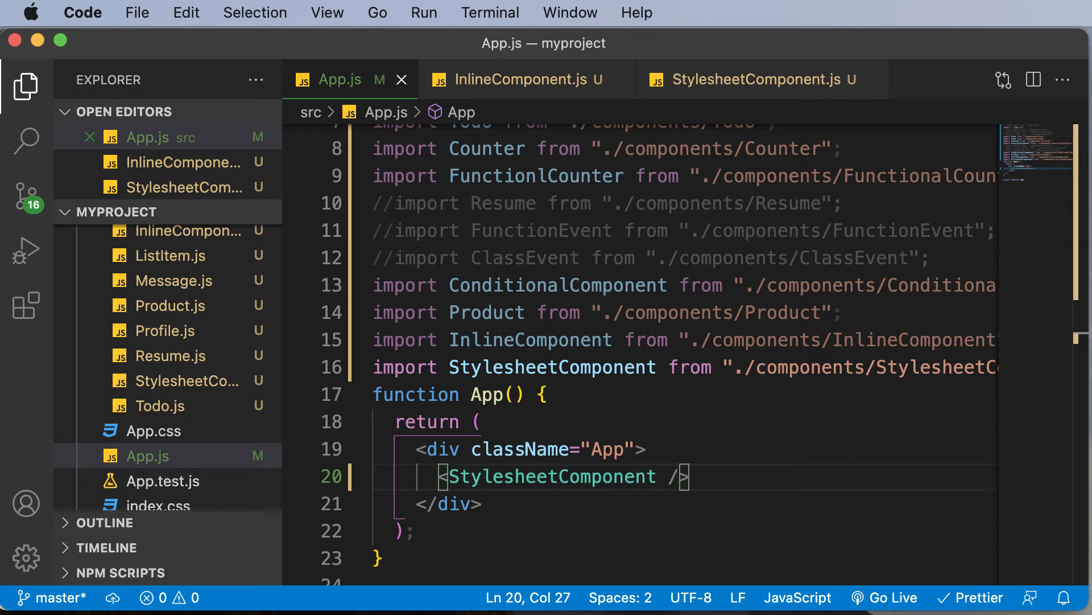
# Create a new empty style.css file in the components folder
pyautogui.click(168, 253)
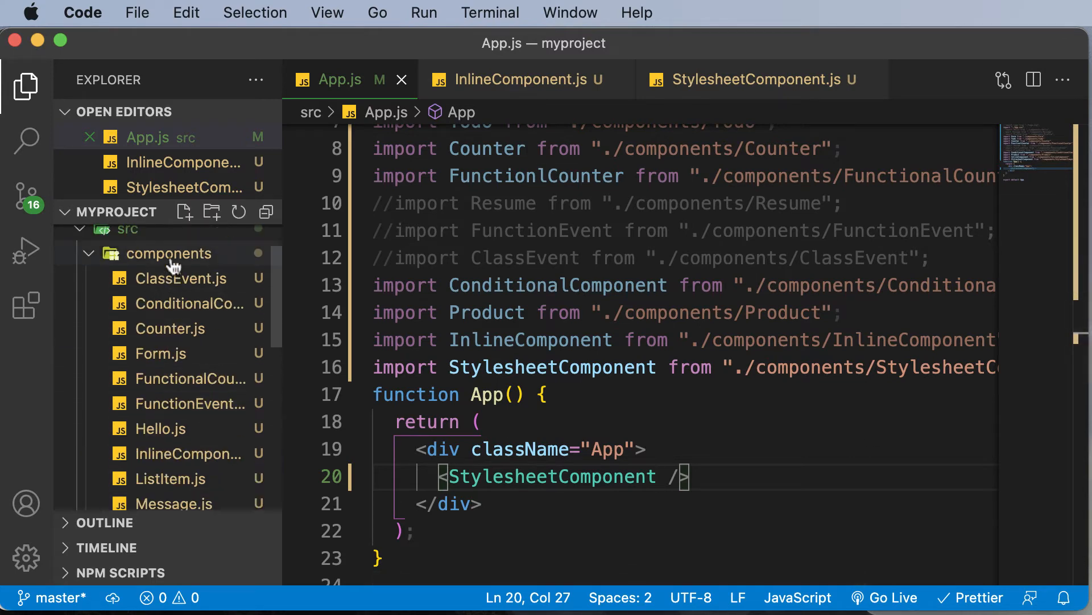
pyautogui.moveTo(169, 253)
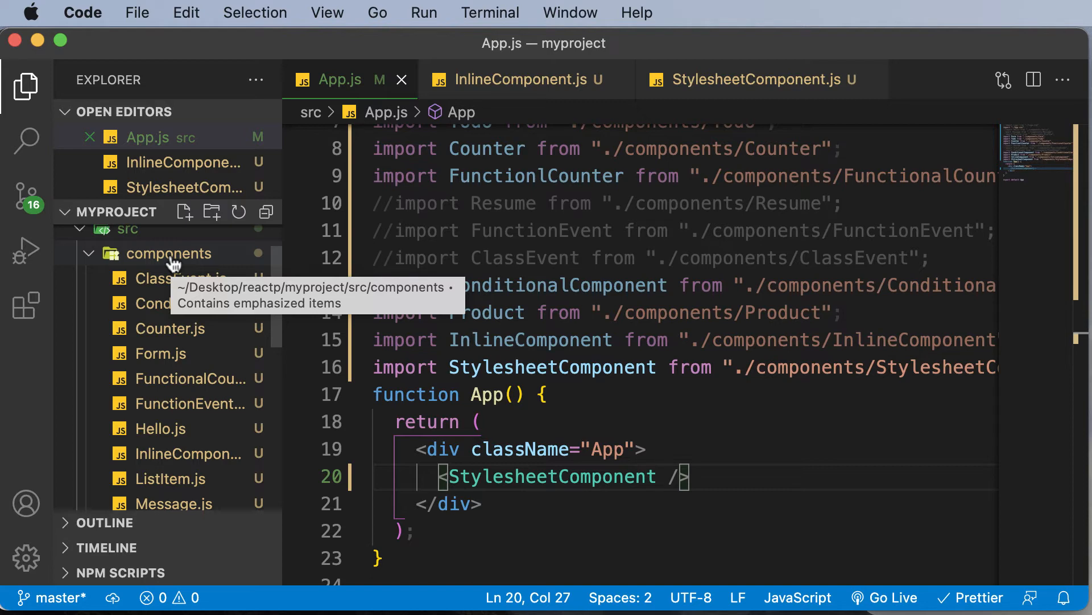
pyautogui.moveTo(492, 313)
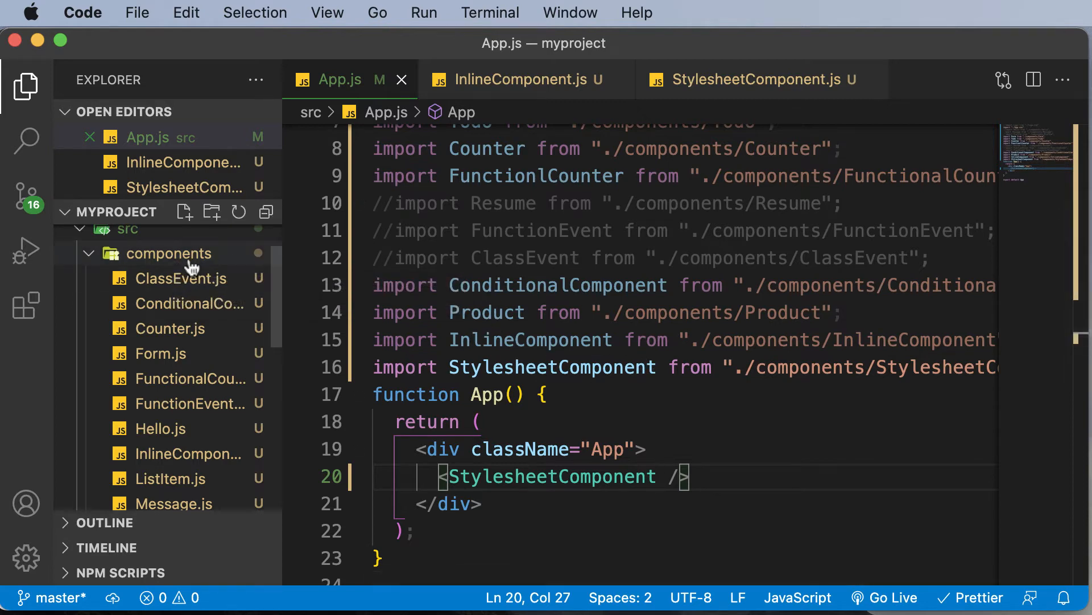
pyautogui.rightClick(169, 253)
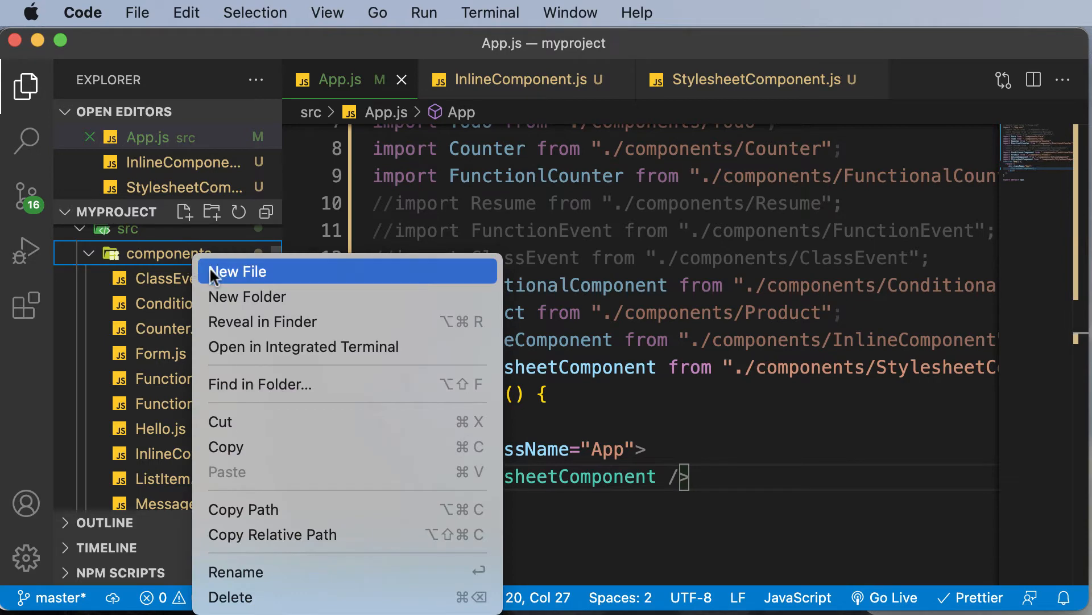
pyautogui.click(239, 271)
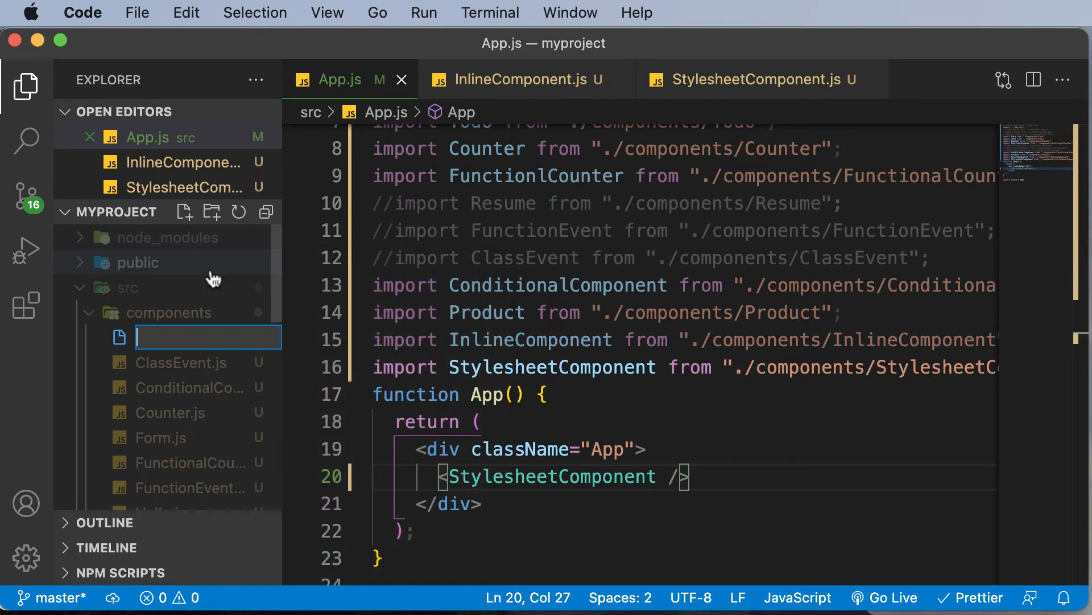
pyautogui.write('style.cs')
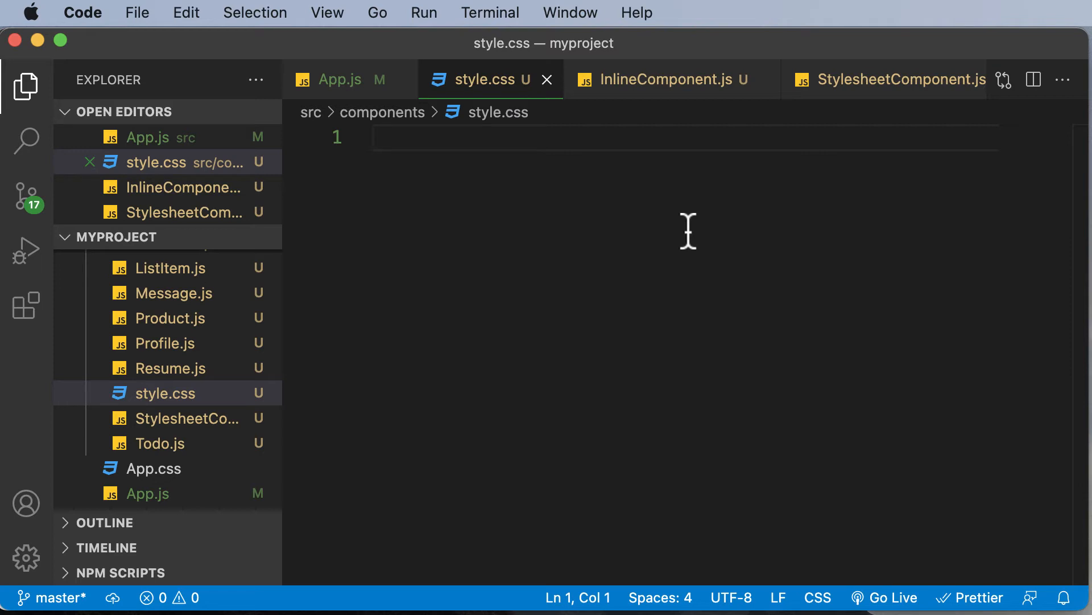
# Give the StylesheetComponent div className="header"
pyautogui.click(899, 79)
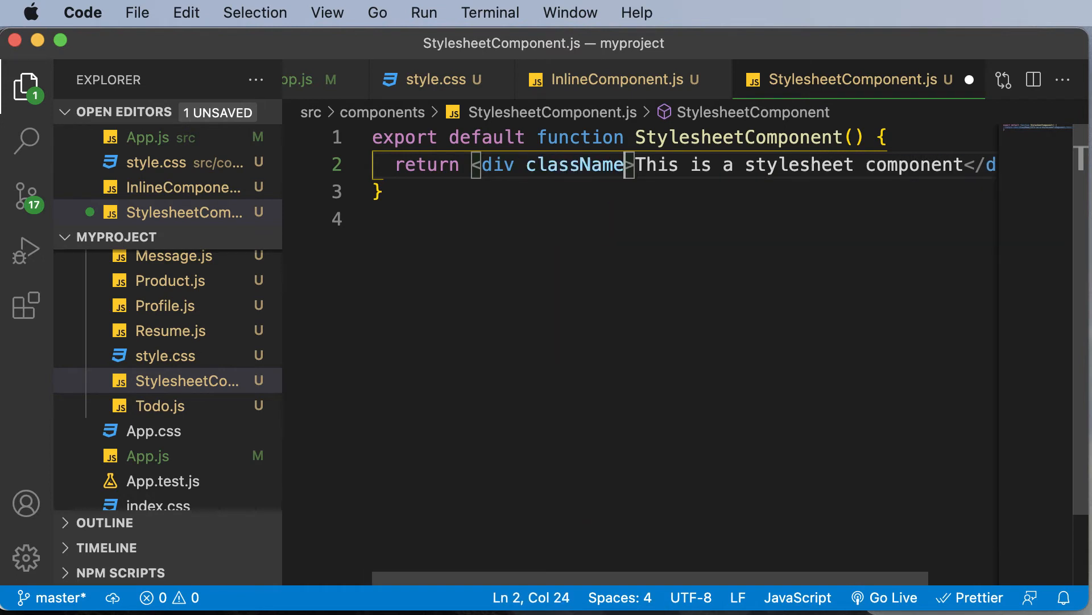
pyautogui.write('=""')
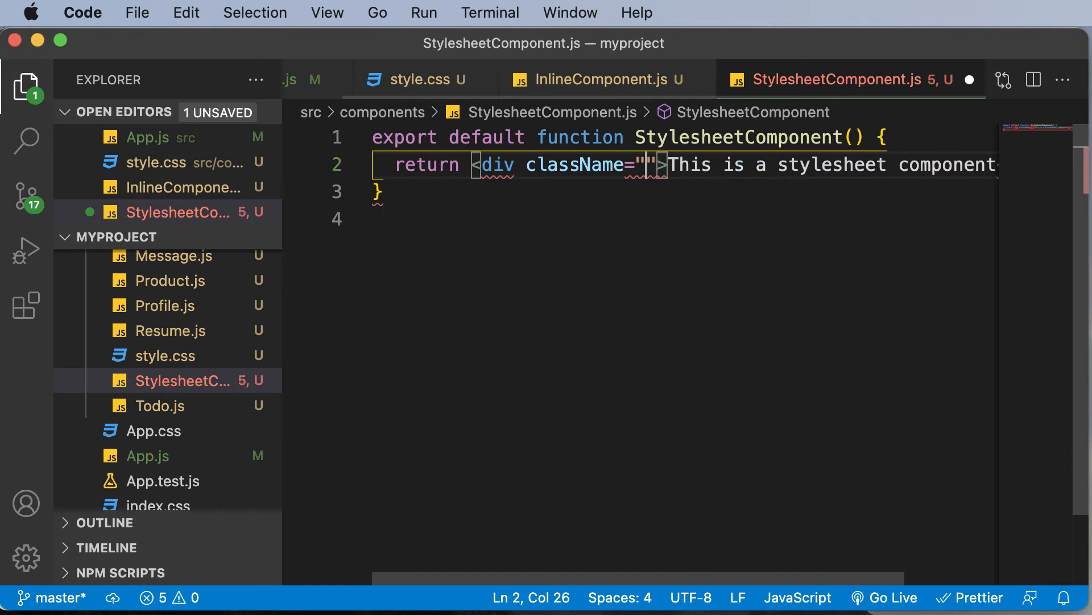
pyautogui.write('header')
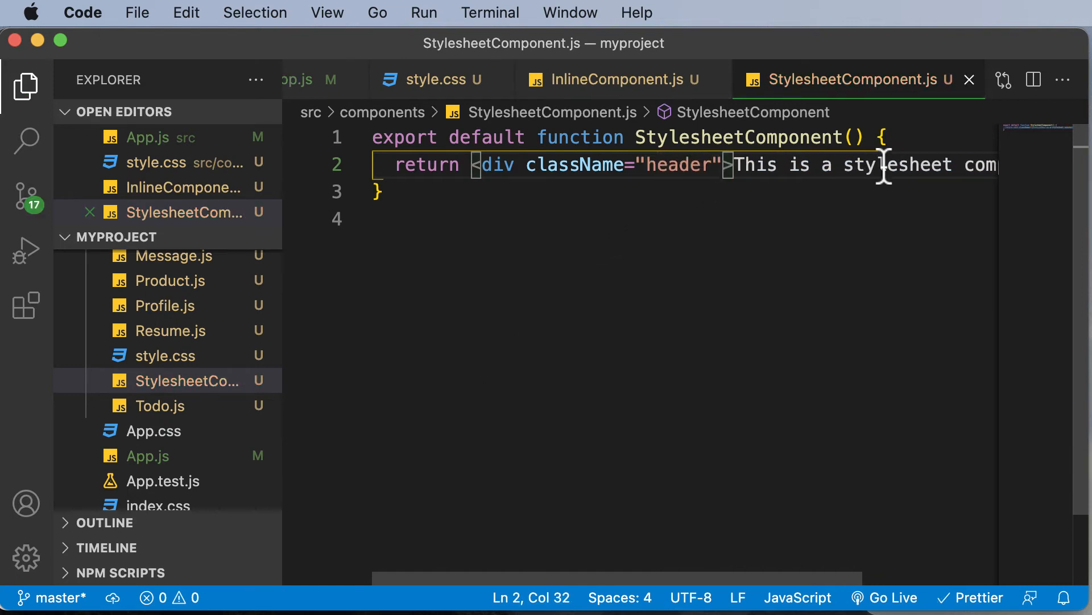
pyautogui.click(612, 79)
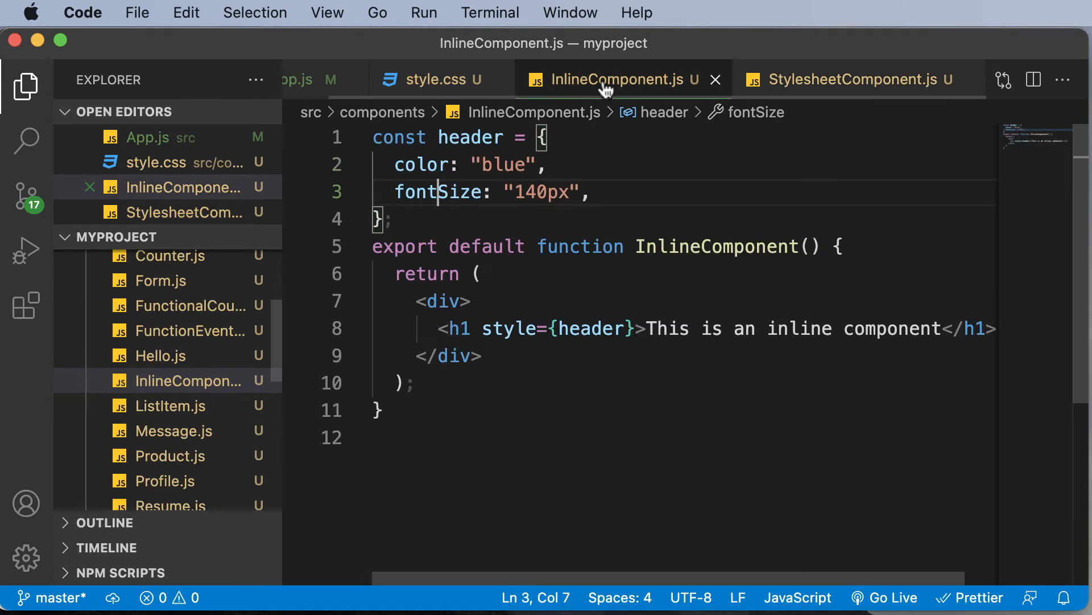
# Add a .header rule with color: red to style.css
pyautogui.click(430, 80)
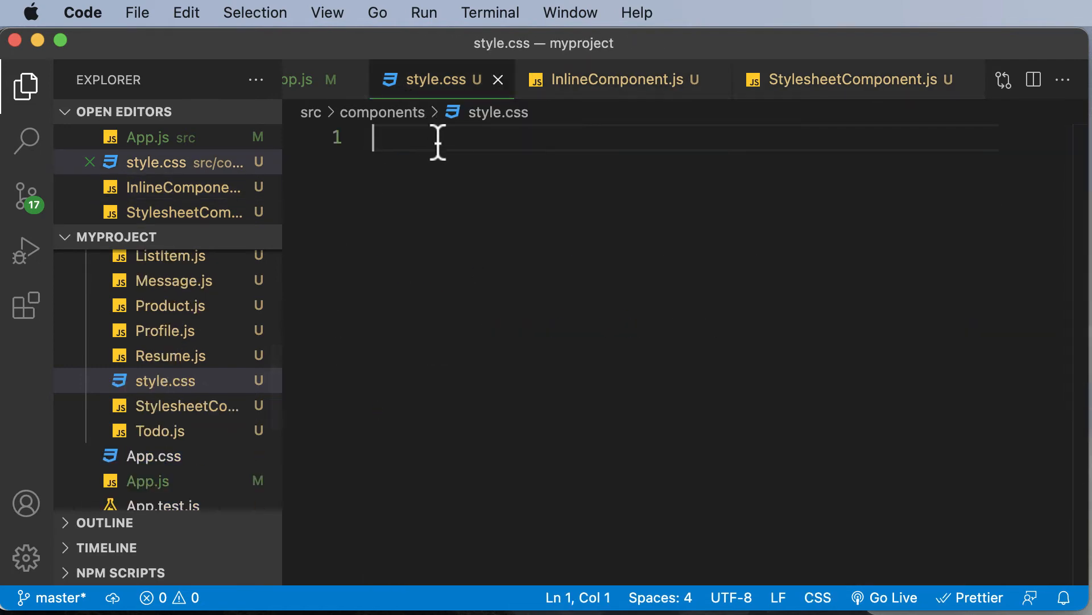
pyautogui.write('.')
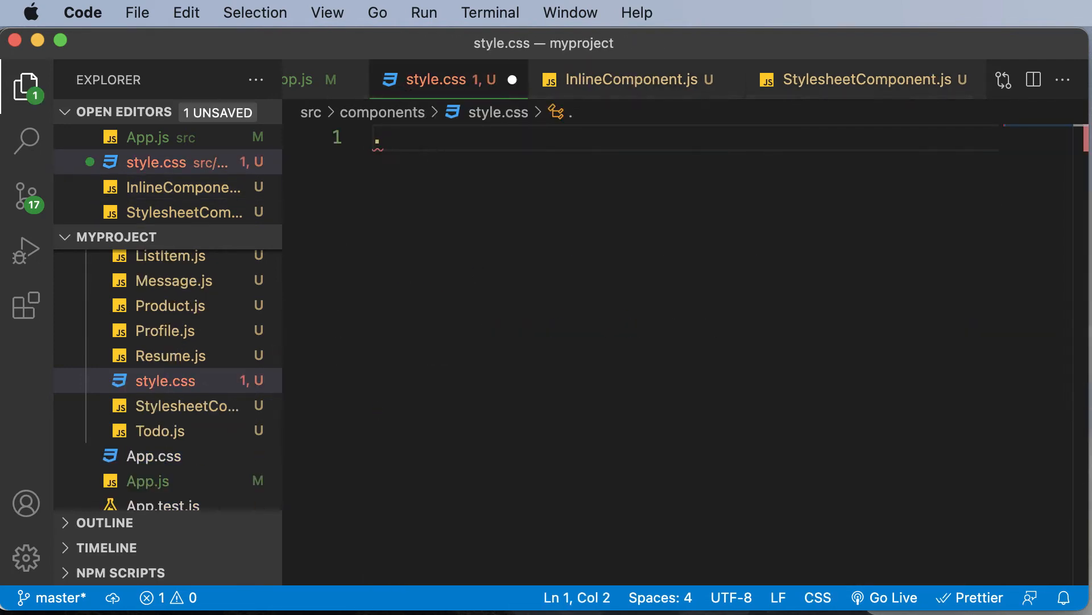
pyautogui.write('header{')
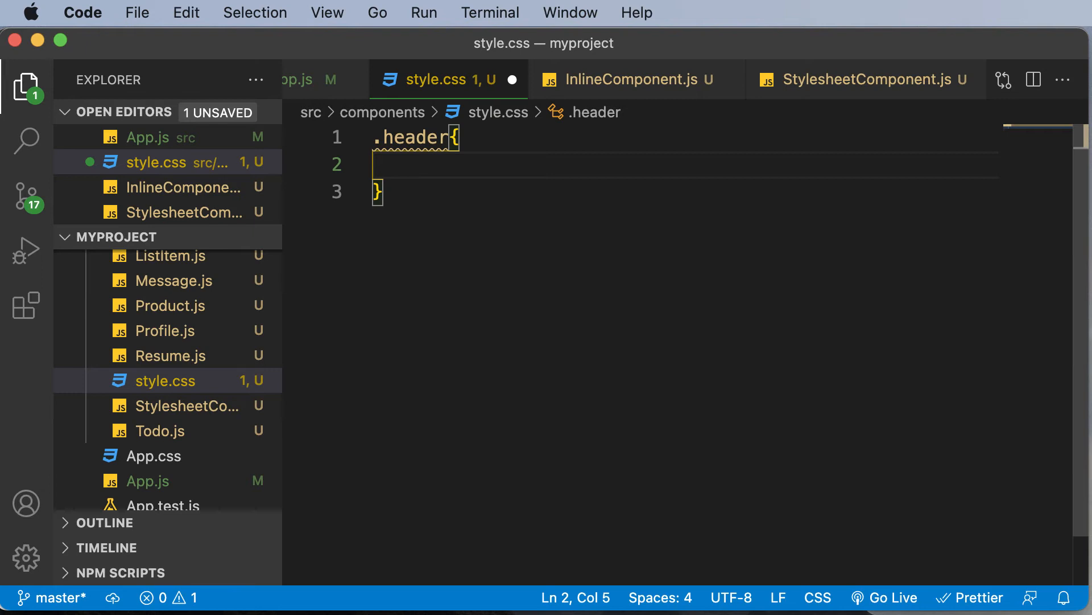
pyautogui.write('color: ;')
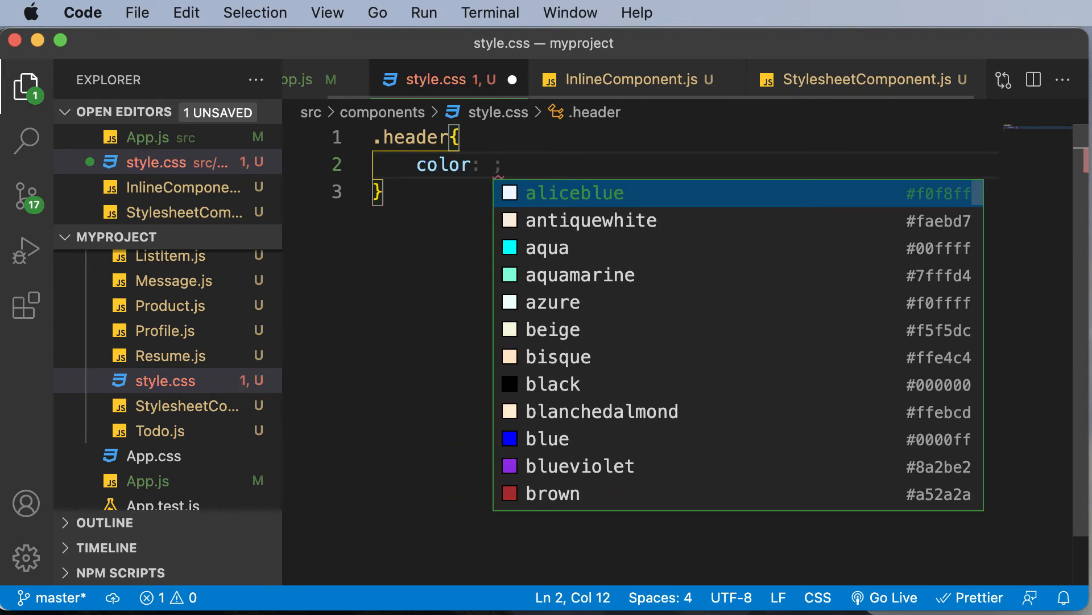
pyautogui.write('red')
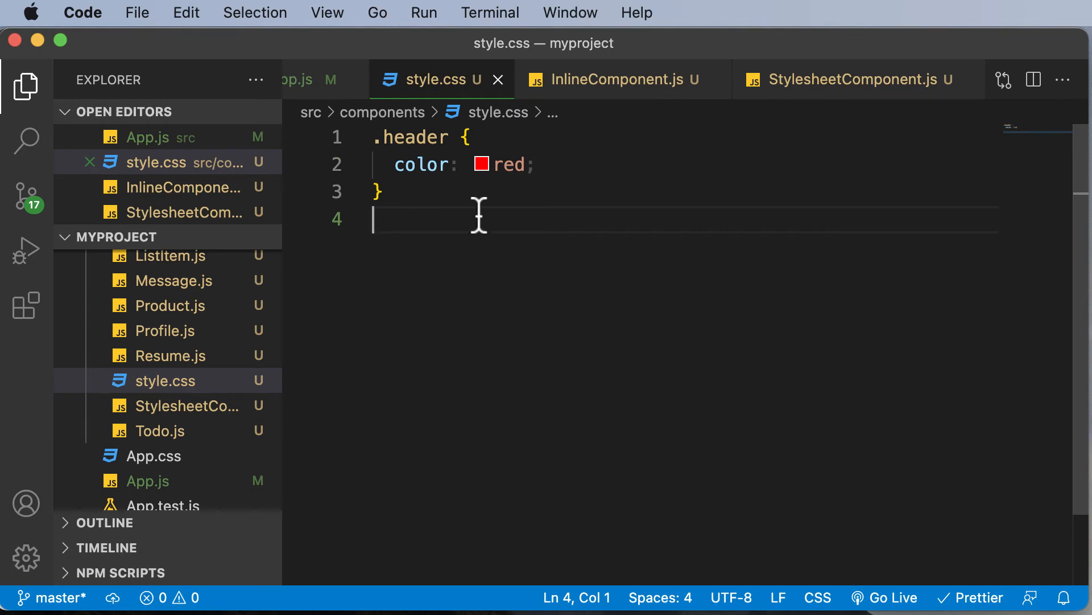
pyautogui.moveTo(394, 97)
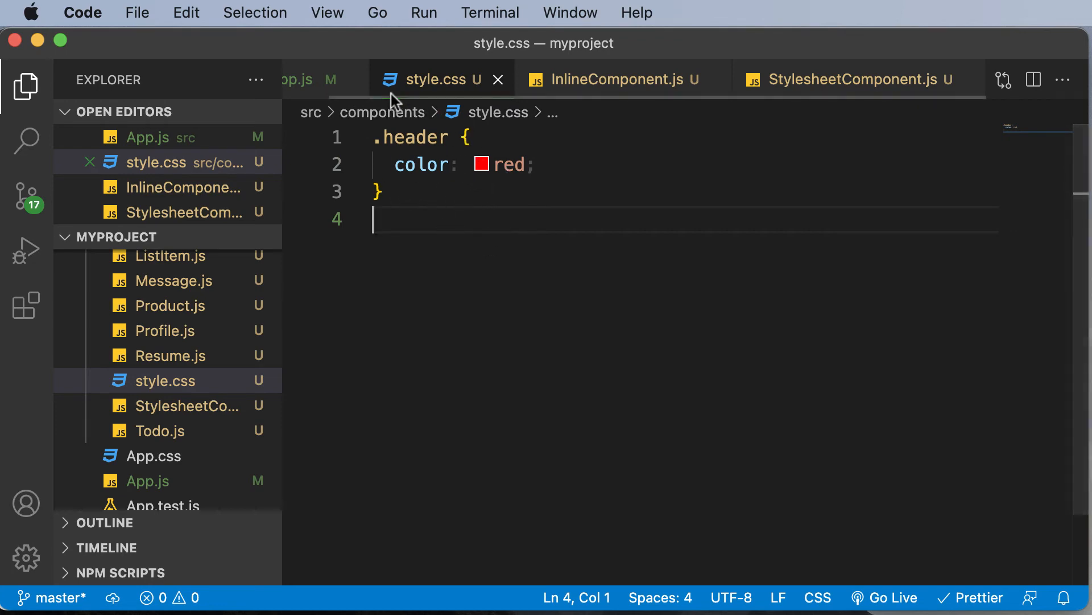
pyautogui.click(328, 80)
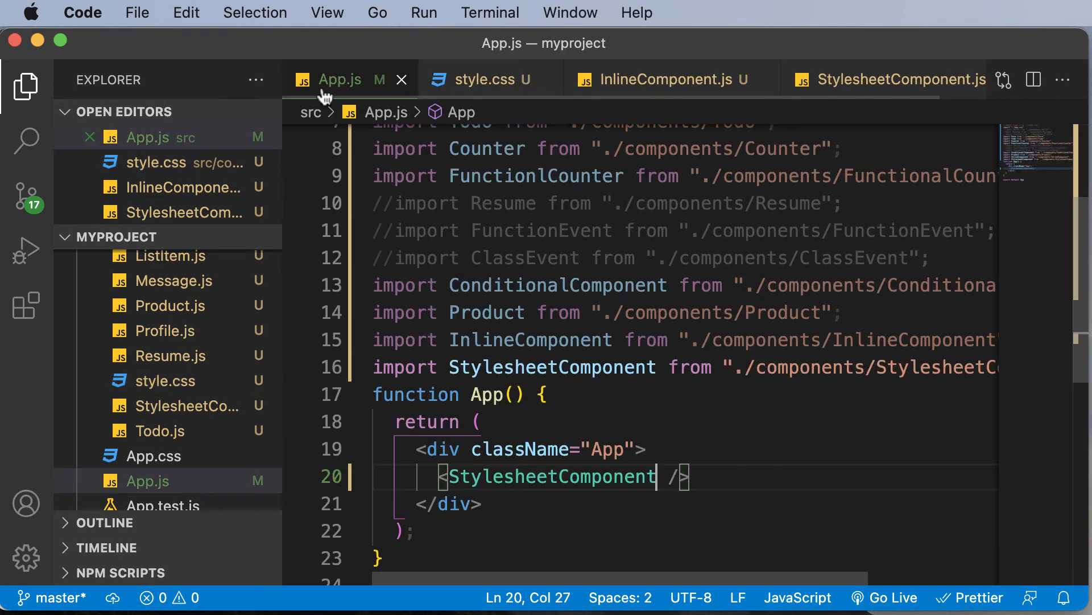
# Review InlineComponent.js and style.css, ending on StylesheetComponent.js
pyautogui.click(661, 79)
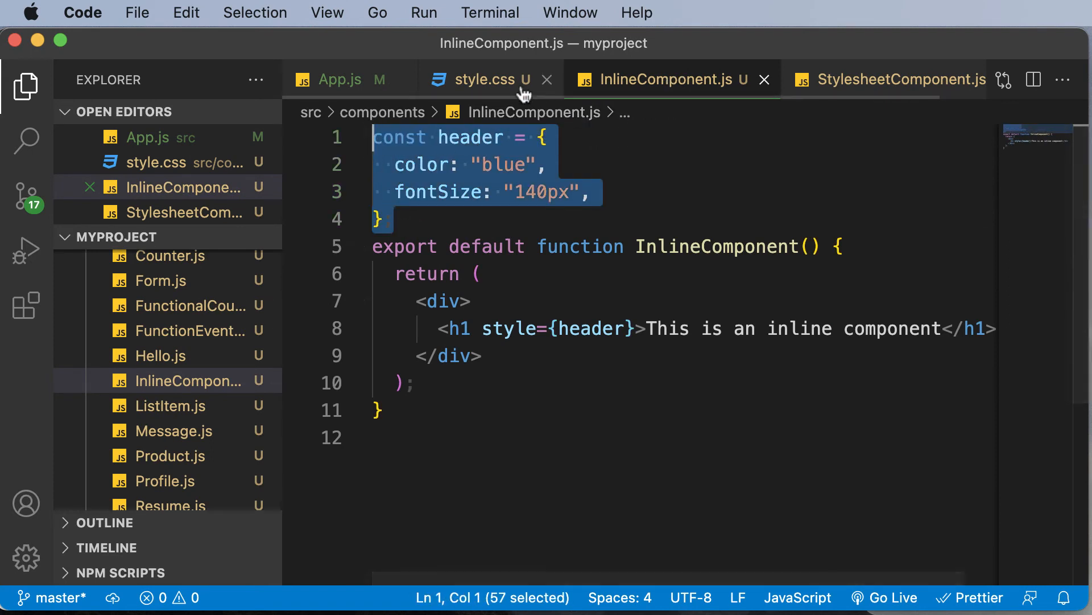
pyautogui.click(473, 79)
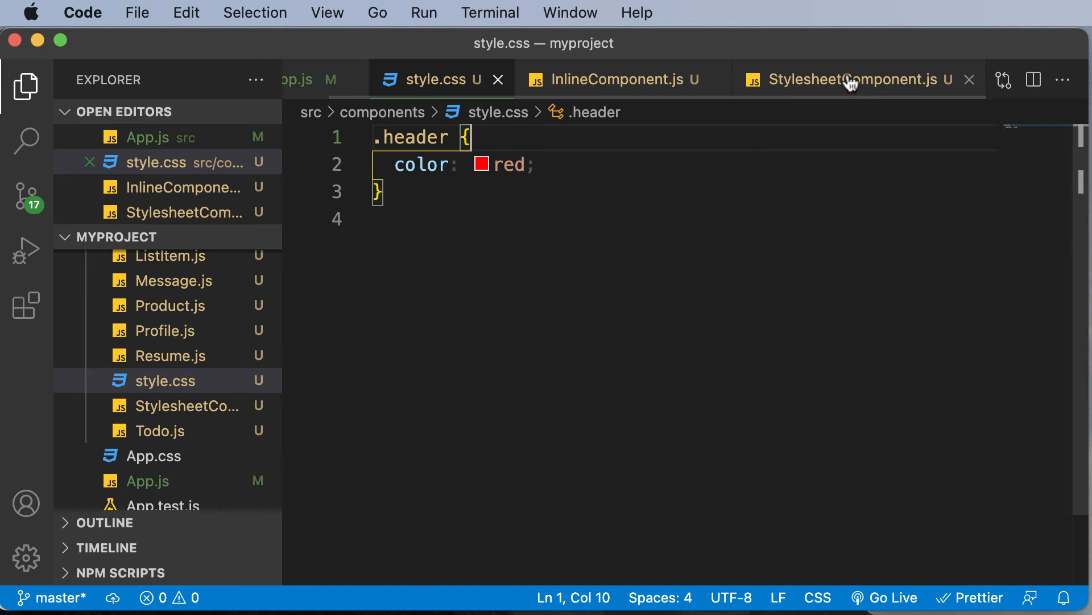
pyautogui.click(857, 80)
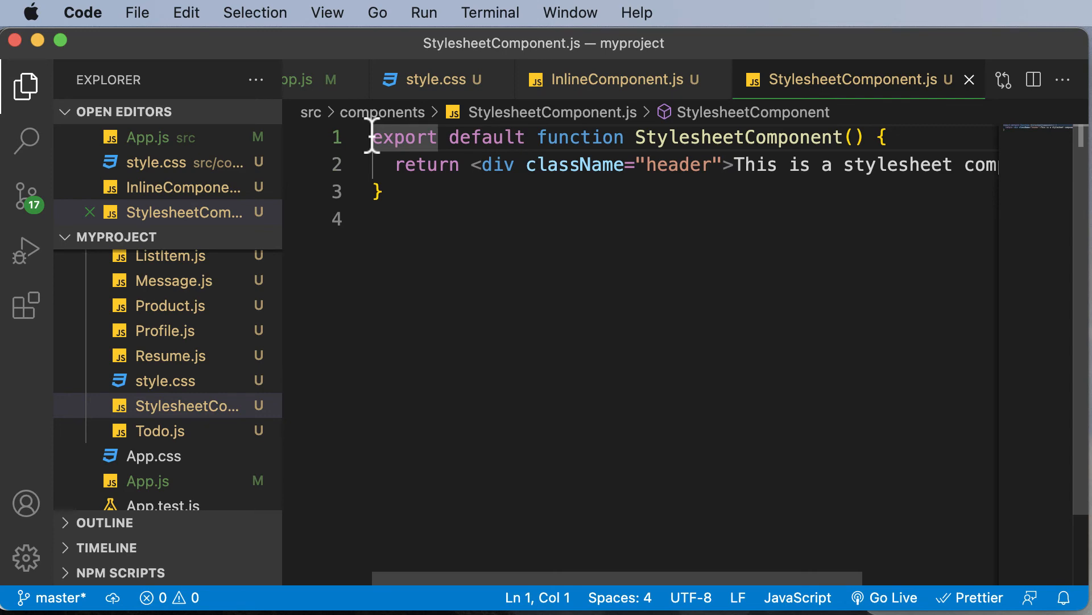
# Add import "./style.css" at the top of StylesheetComponent.js
pyautogui.write('im')
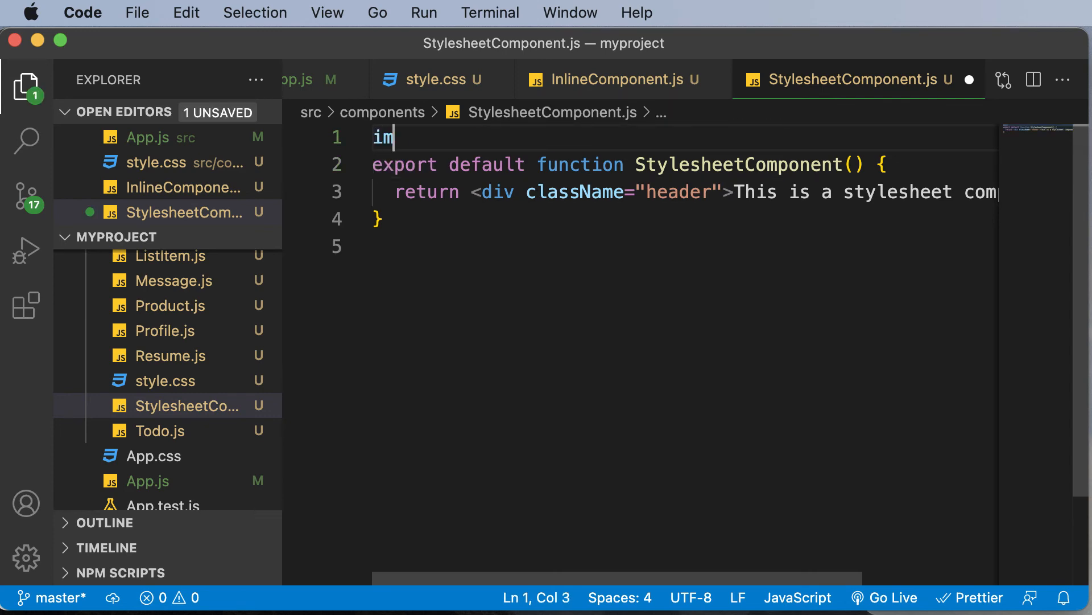
pyautogui.write('port')
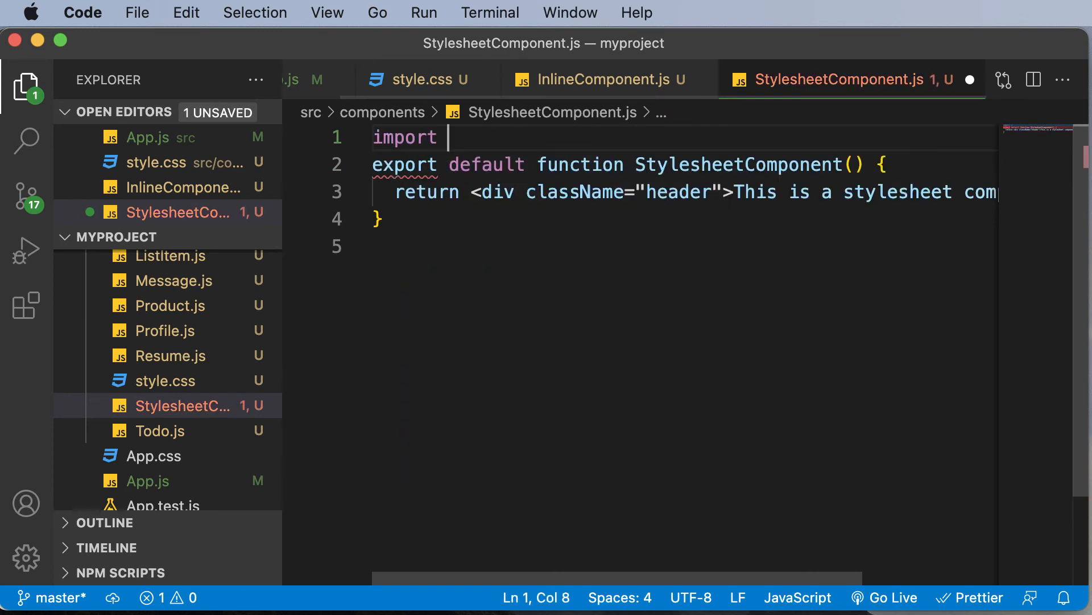
pyautogui.write('"./"')
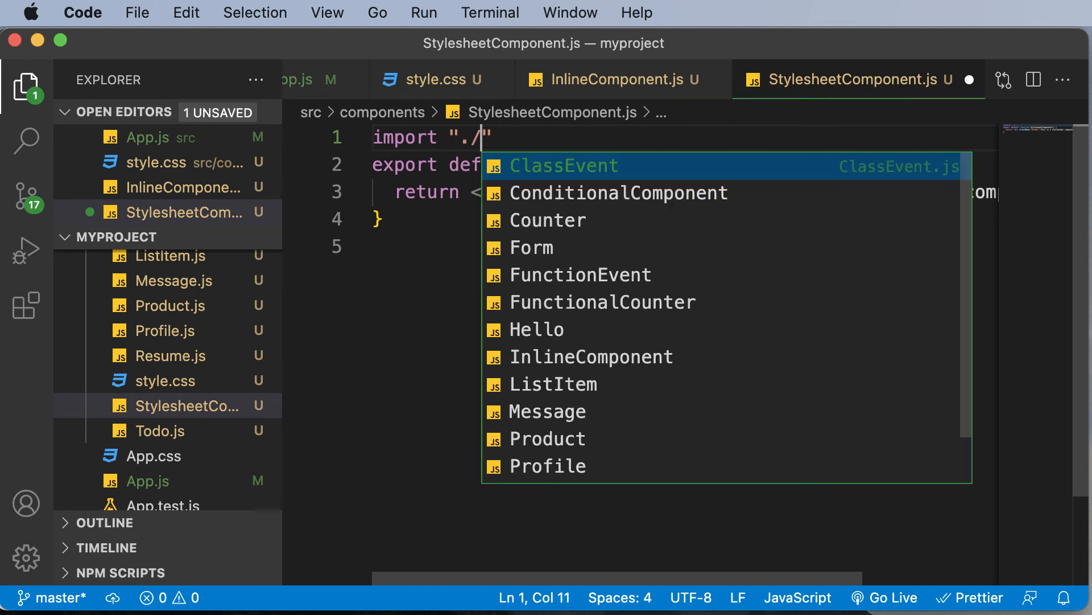
pyautogui.write('s')
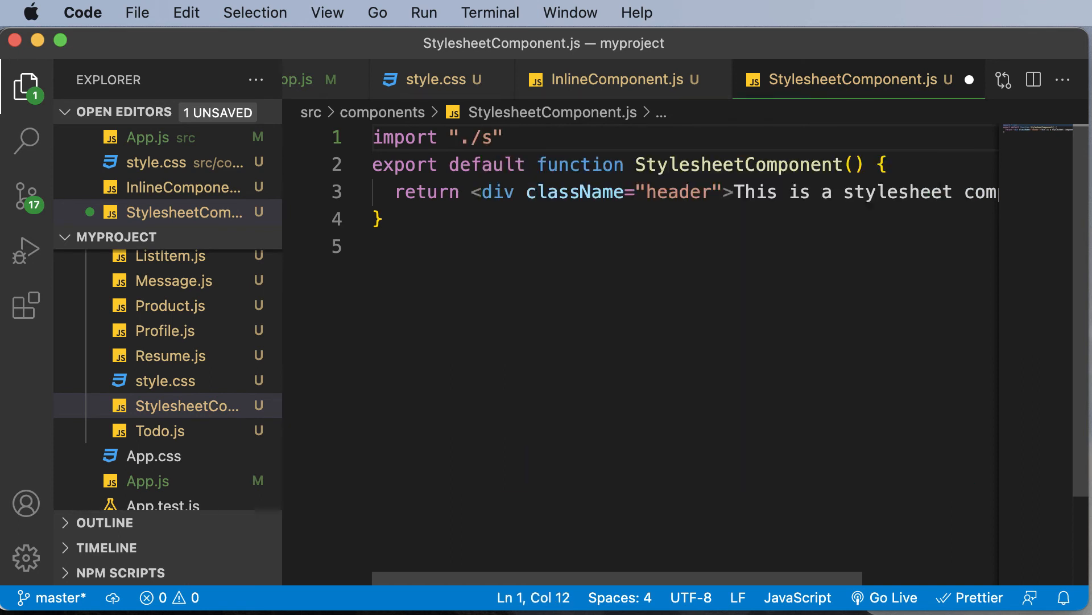
pyautogui.write('tyle.css')
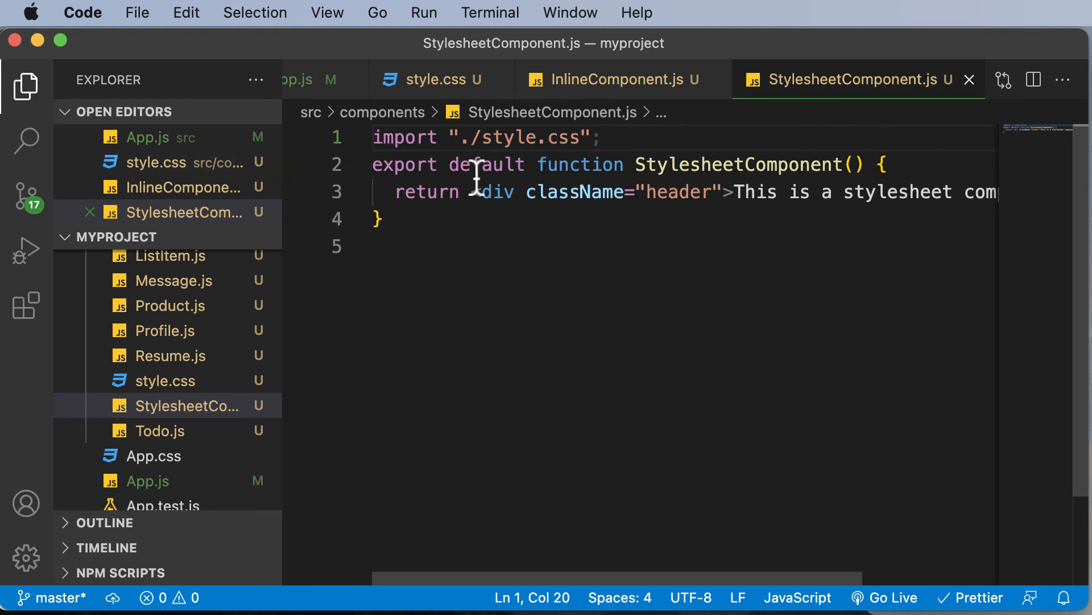
pyautogui.moveTo(505, 215)
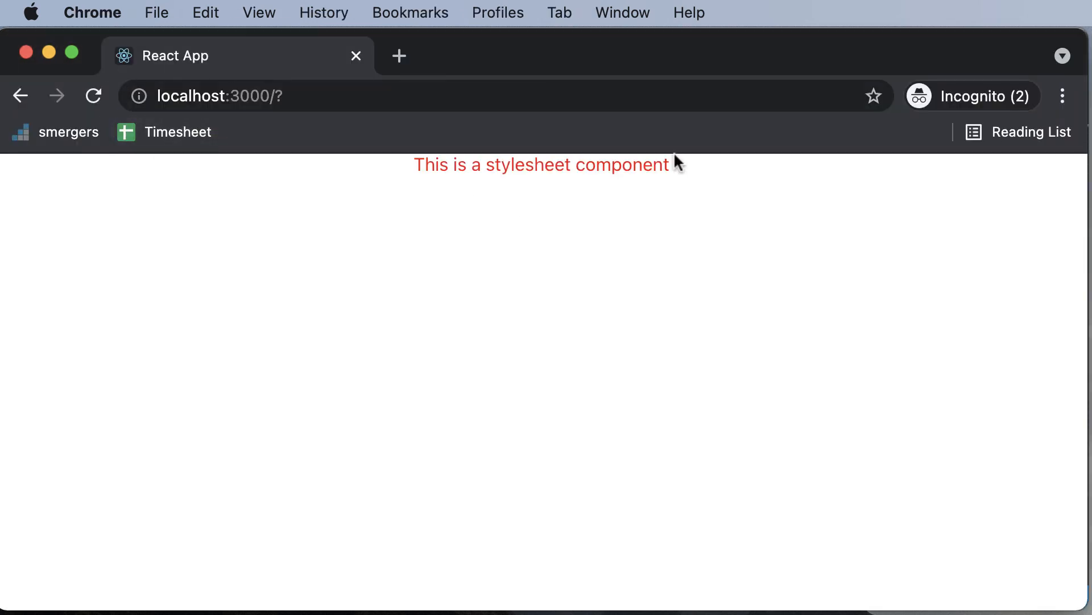
pyautogui.moveTo(412, 190)
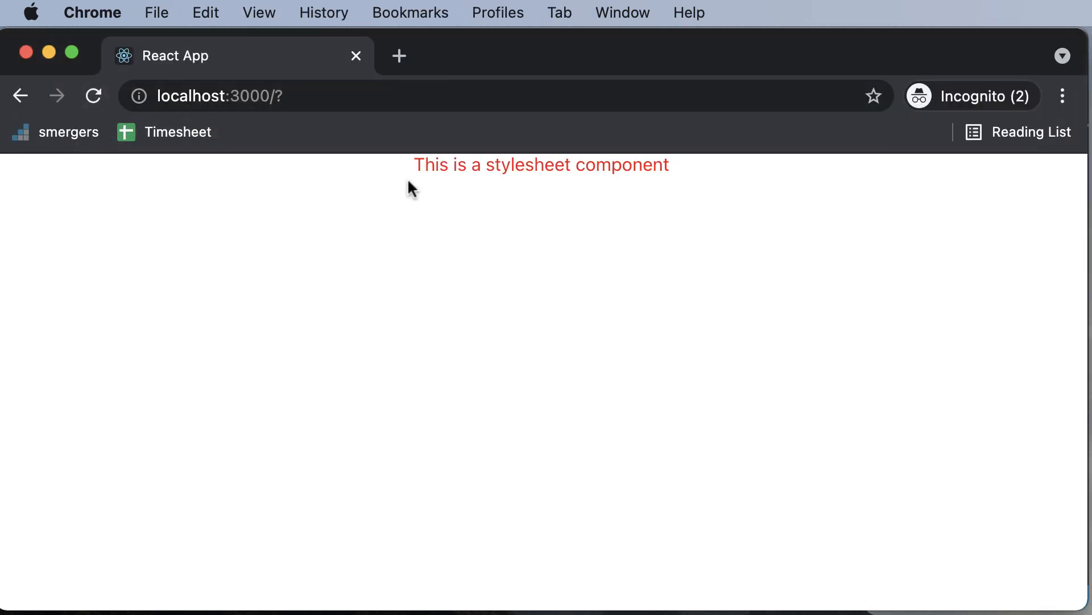
pyautogui.moveTo(647, 185)
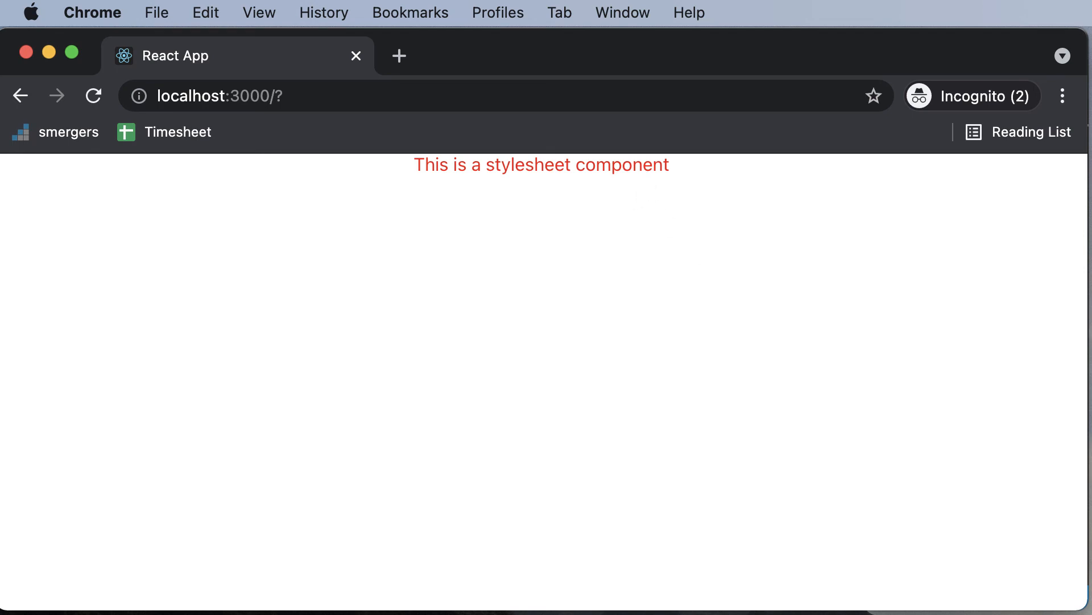
pyautogui.moveTo(885, 352)
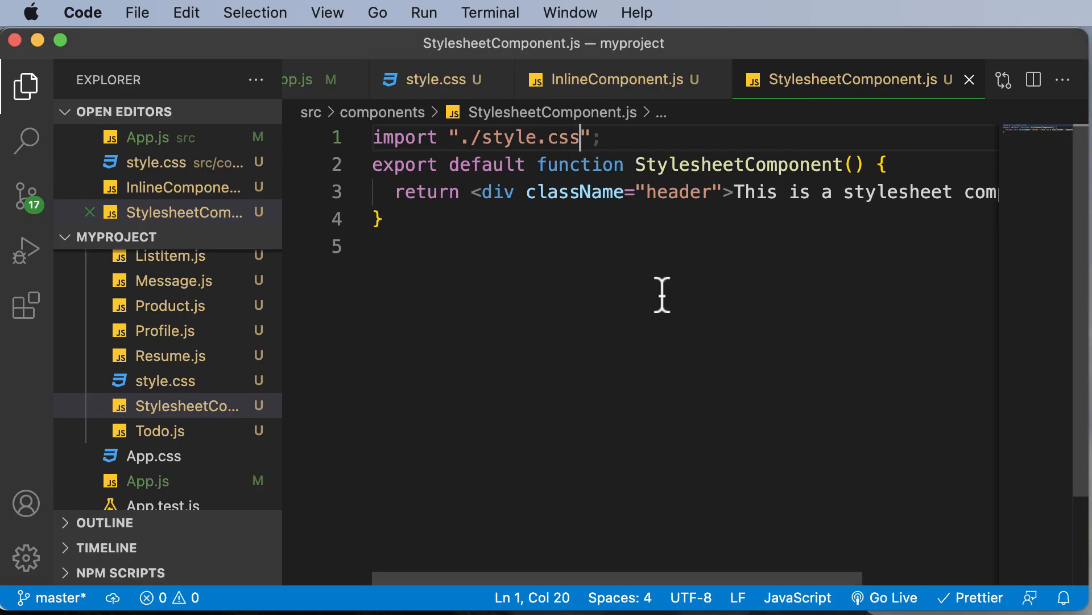
# Return to the InlineComponent.js file in VS Code
pyautogui.click(613, 80)
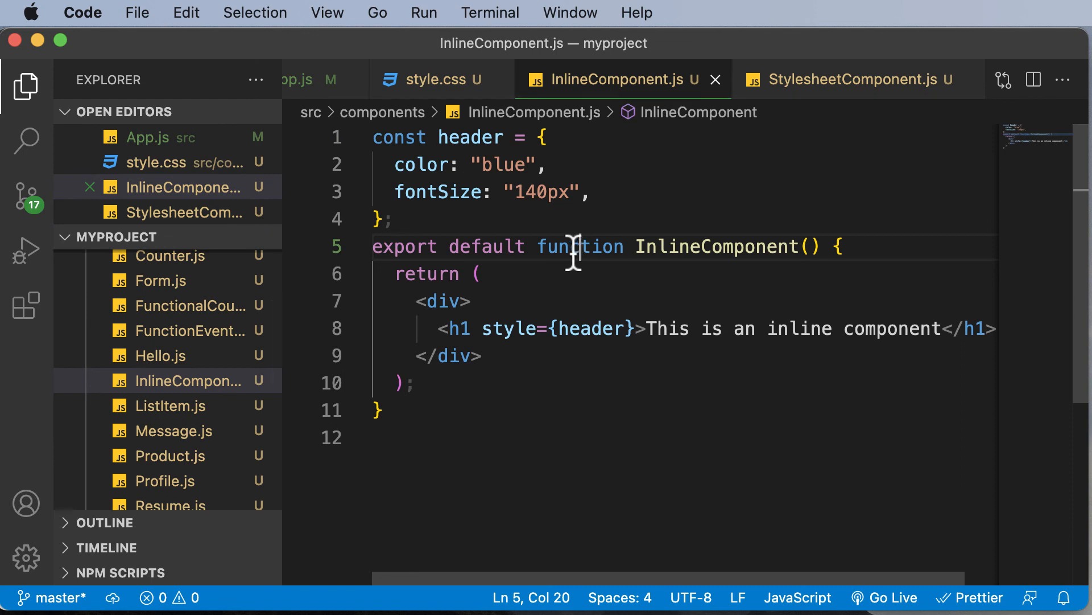